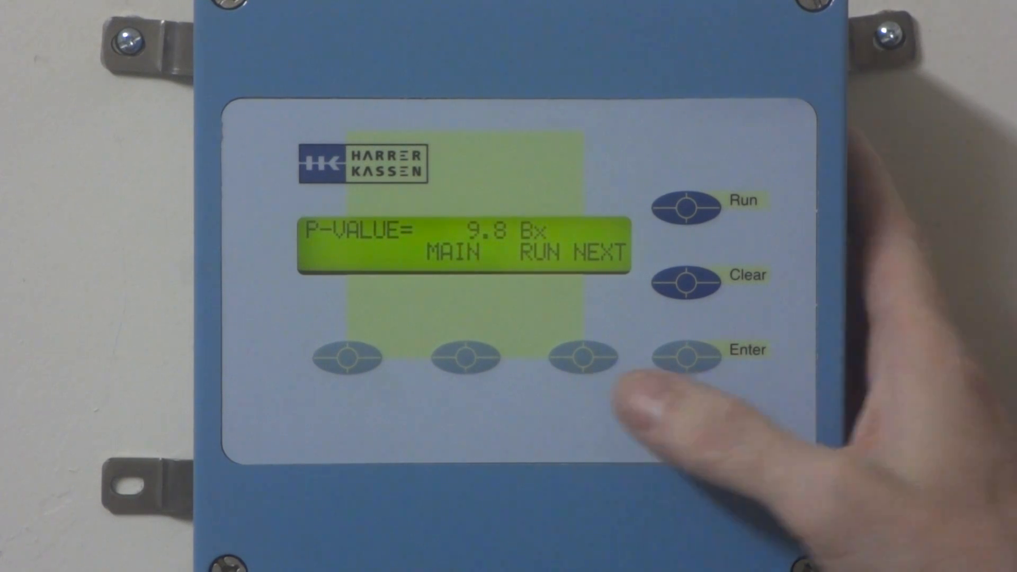
# Step: Press MAIN on the P-VALUE screen, then NEXT to reach the reference run screen
pyautogui.click(580, 355)
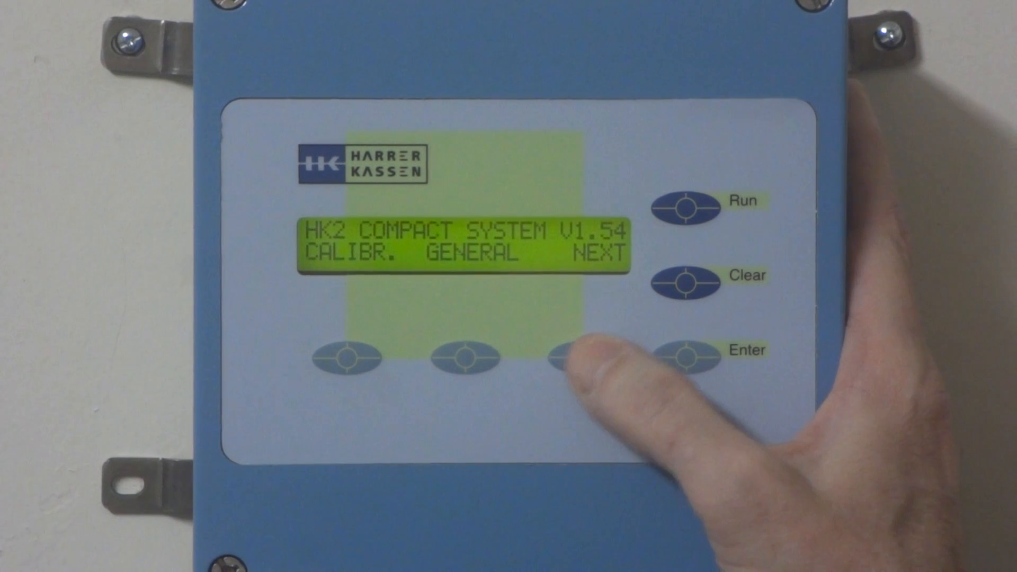
pyautogui.click(581, 357)
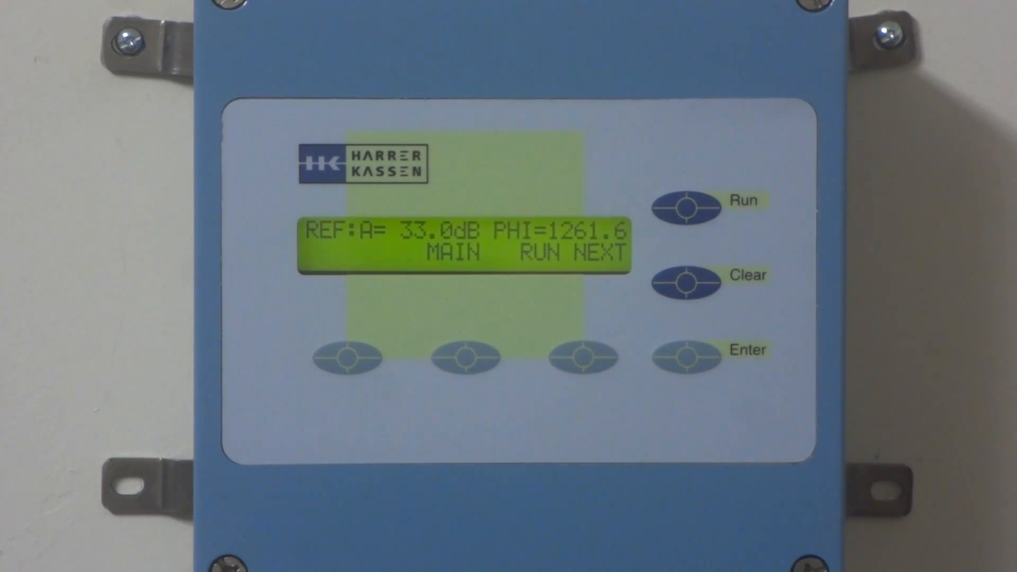
# Step: Run a new reference measurement and answer YES to replace the existing reference
pyautogui.click(685, 206)
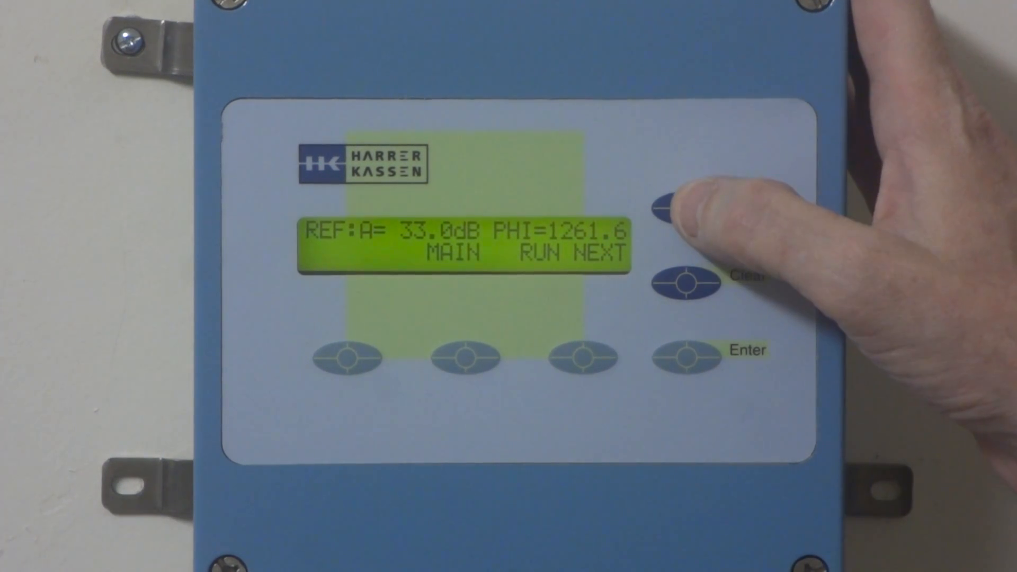
pyautogui.click(685, 207)
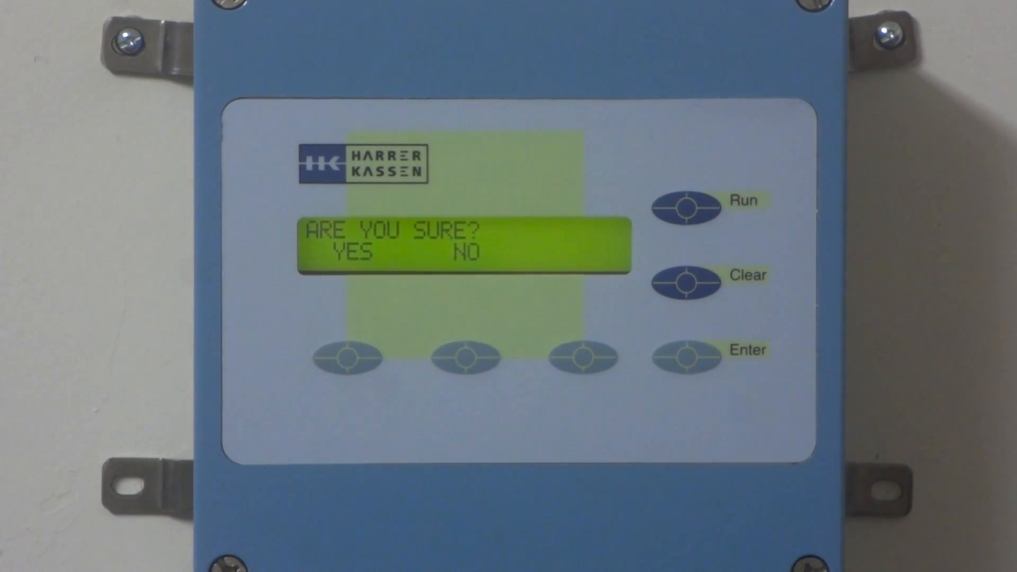
pyautogui.click(346, 357)
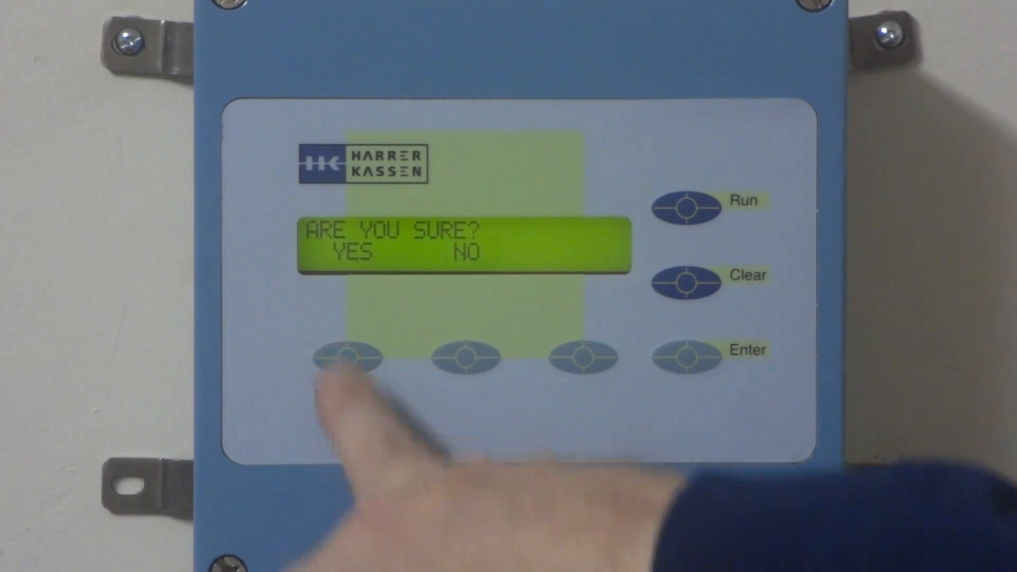
pyautogui.click(347, 357)
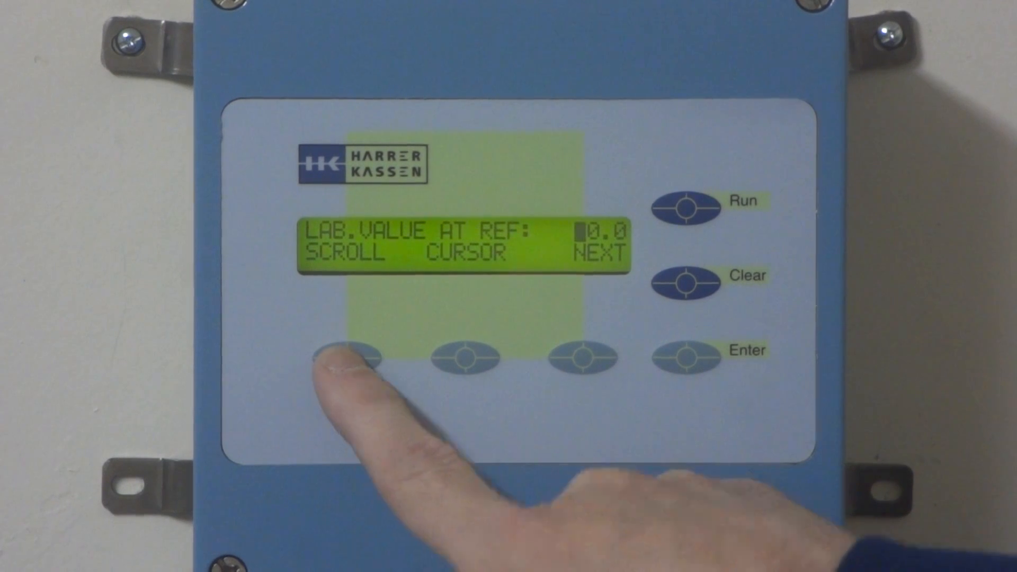
# Step: Enter 20.0 as the lab value at reference
pyautogui.click(345, 357)
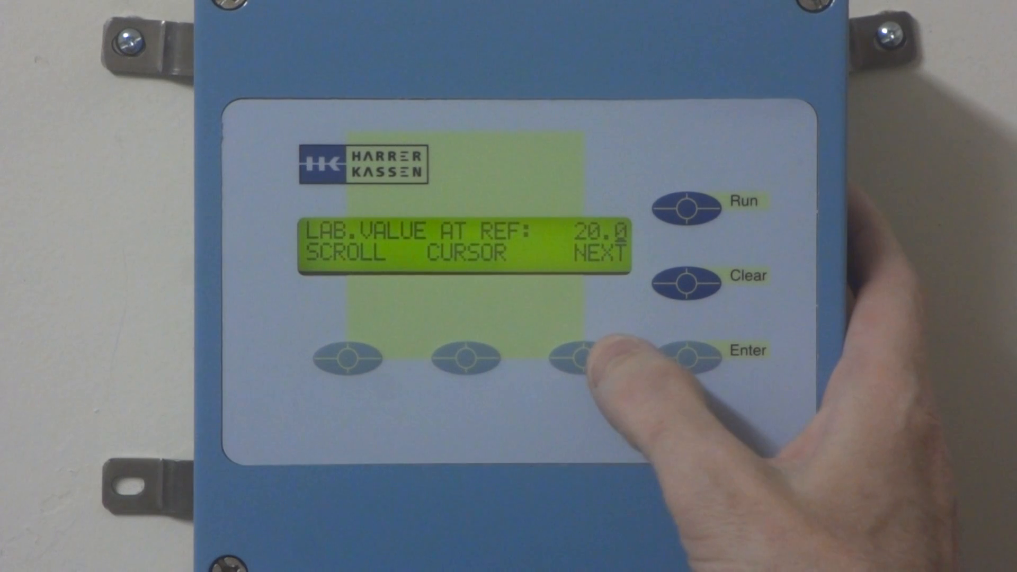
# Step: Accept lab value 20.0 and choose SET to show the reference at 50.0% of range
pyautogui.click(581, 359)
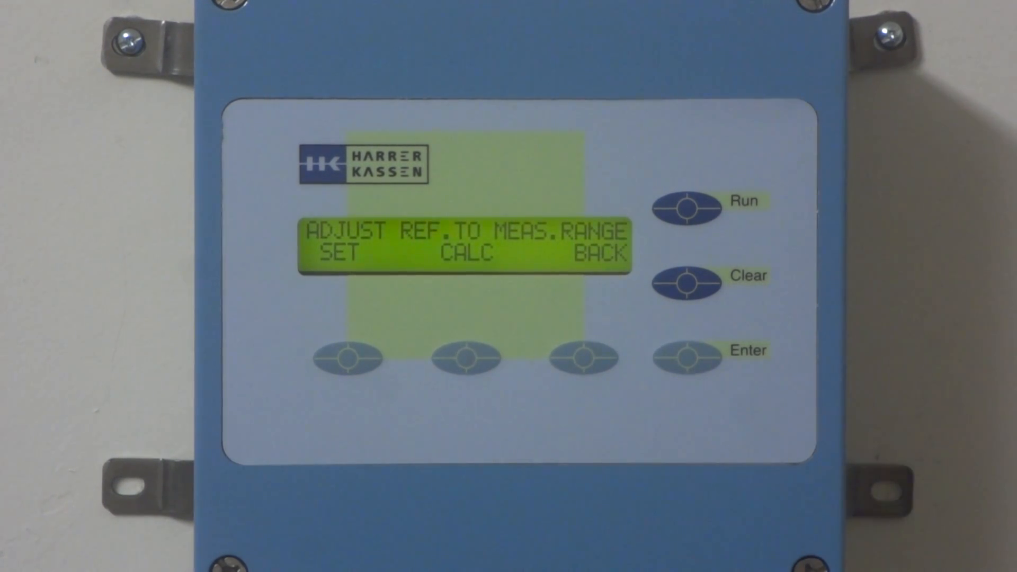
pyautogui.click(350, 359)
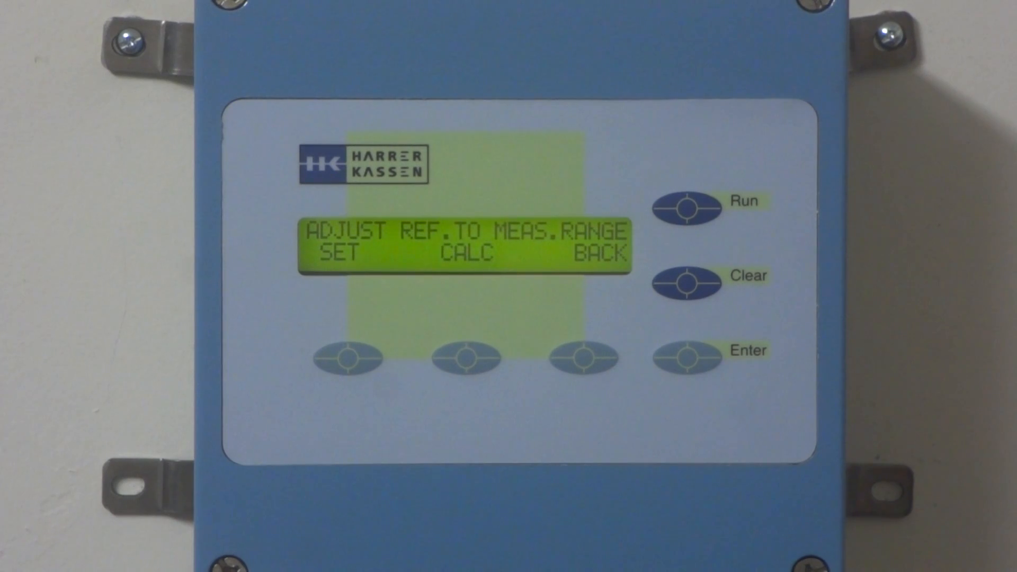
pyautogui.click(457, 358)
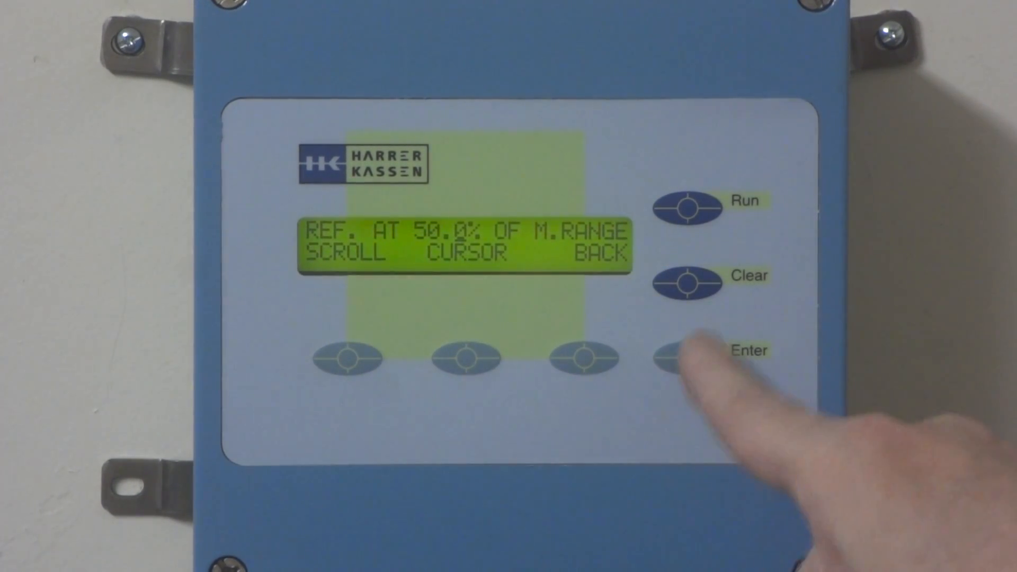
# Step: Accept REF. AT 50.0% OF M.RANGE, returning to P-VALUE = 9.8 Bx
pyautogui.click(690, 356)
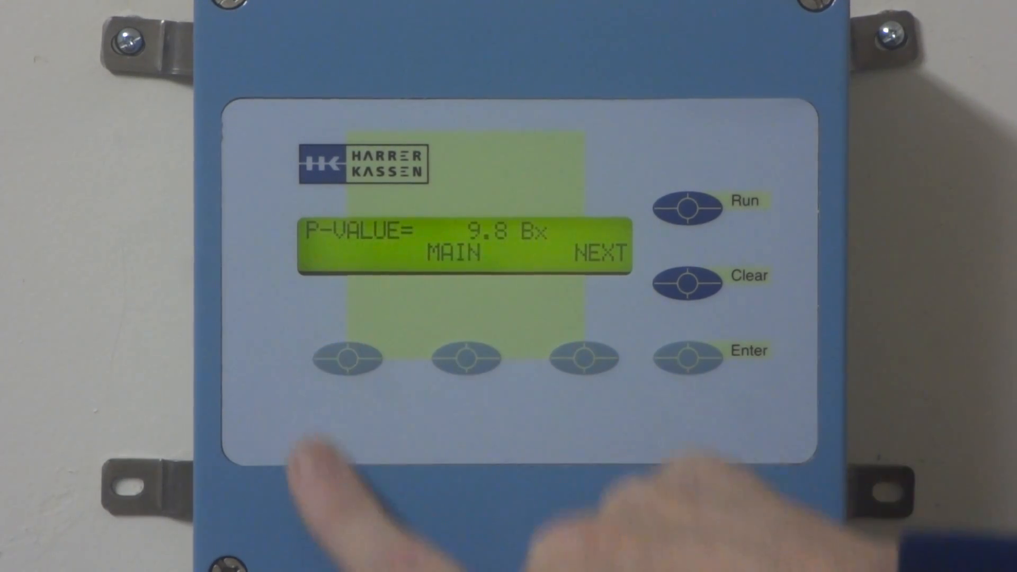